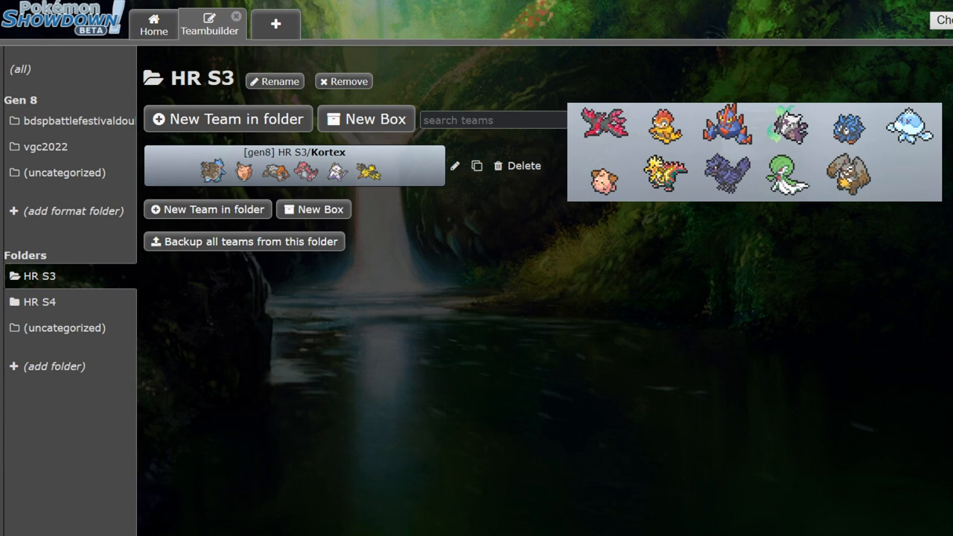
pyautogui.moveTo(733, 315)
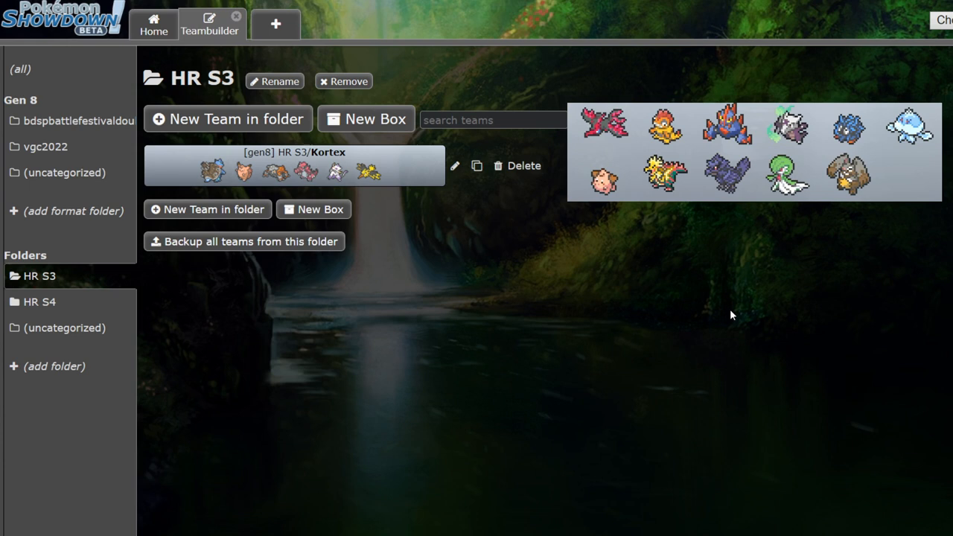
pyautogui.moveTo(678, 357)
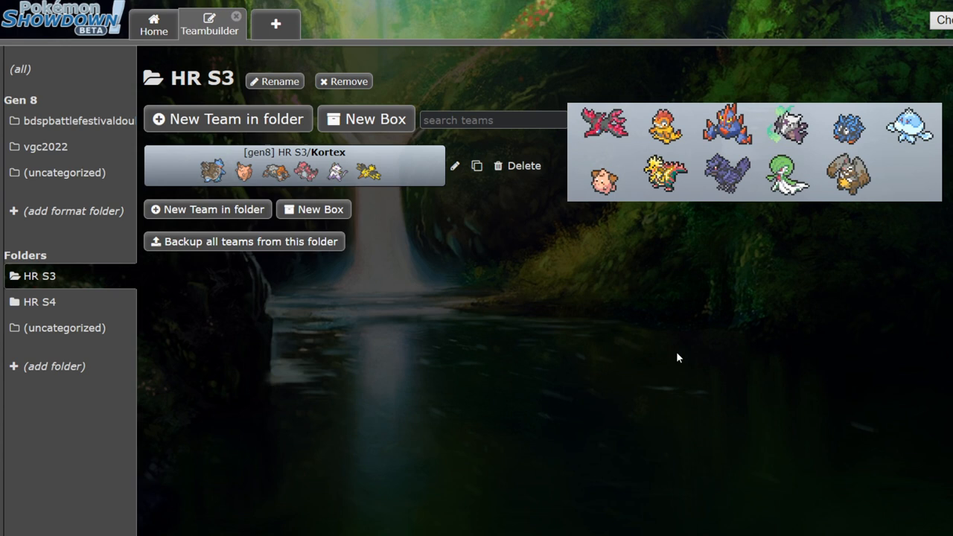
pyautogui.moveTo(732, 289)
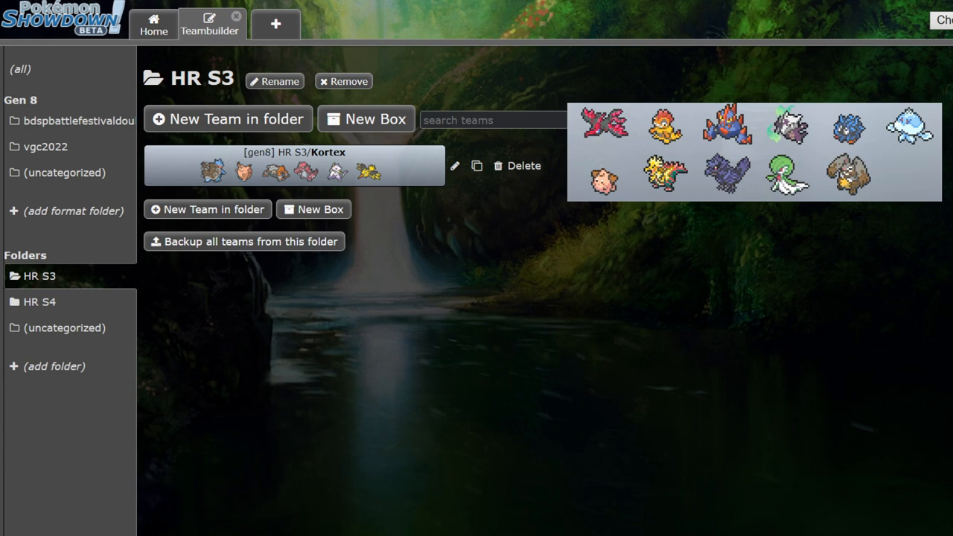
pyautogui.moveTo(877, 298)
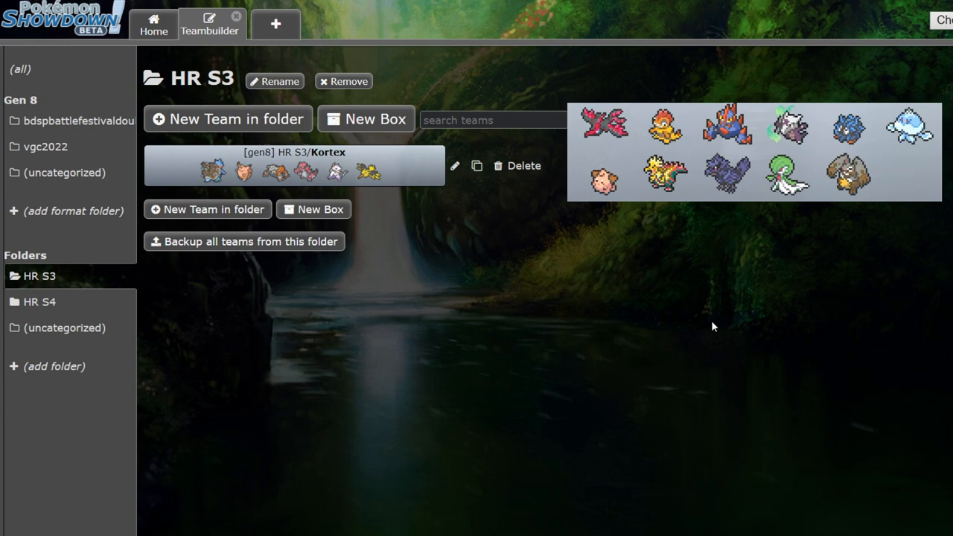
# Step: Open the Kortex team from the HR S3 folder, landing on Blastoise-Gmax's Wacan Berry Torrent set
pyautogui.click(211, 171)
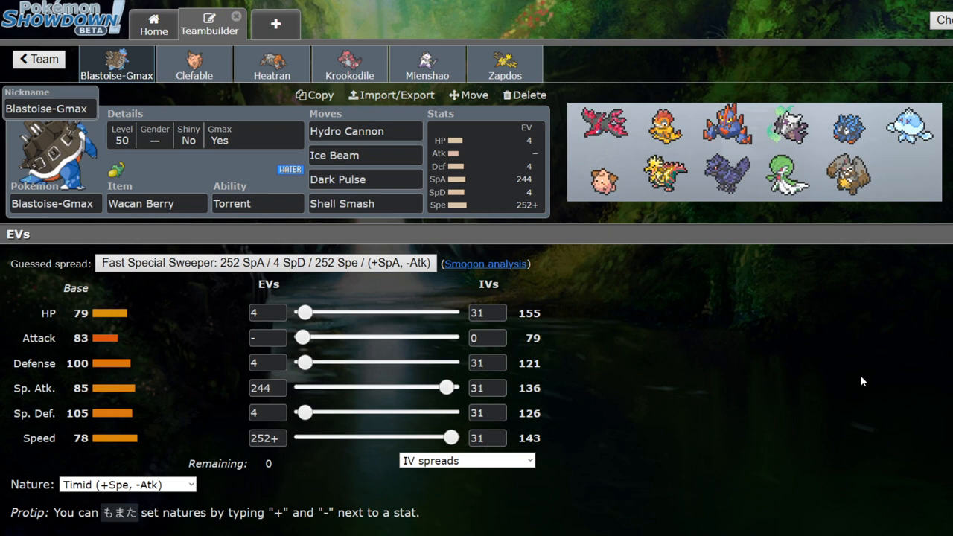
pyautogui.moveTo(741, 288)
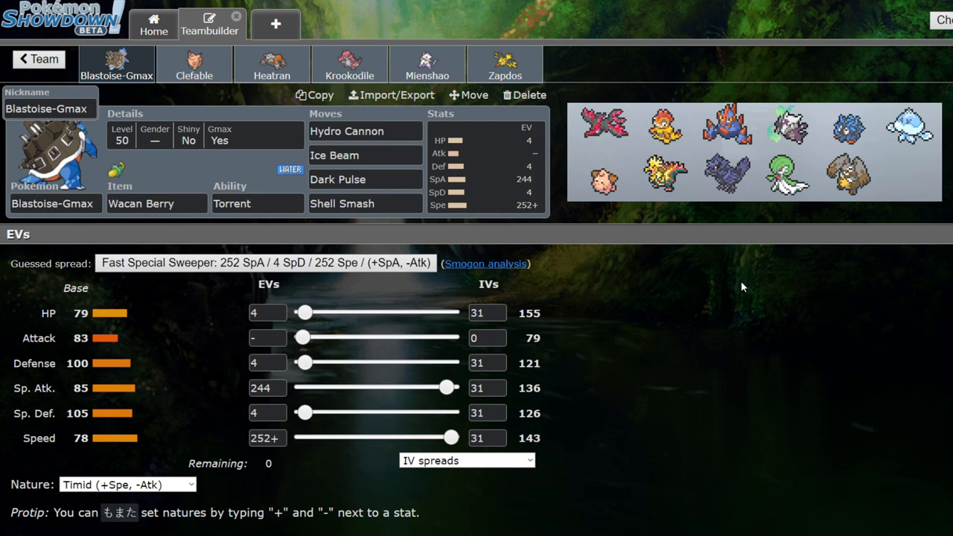
pyautogui.moveTo(720, 329)
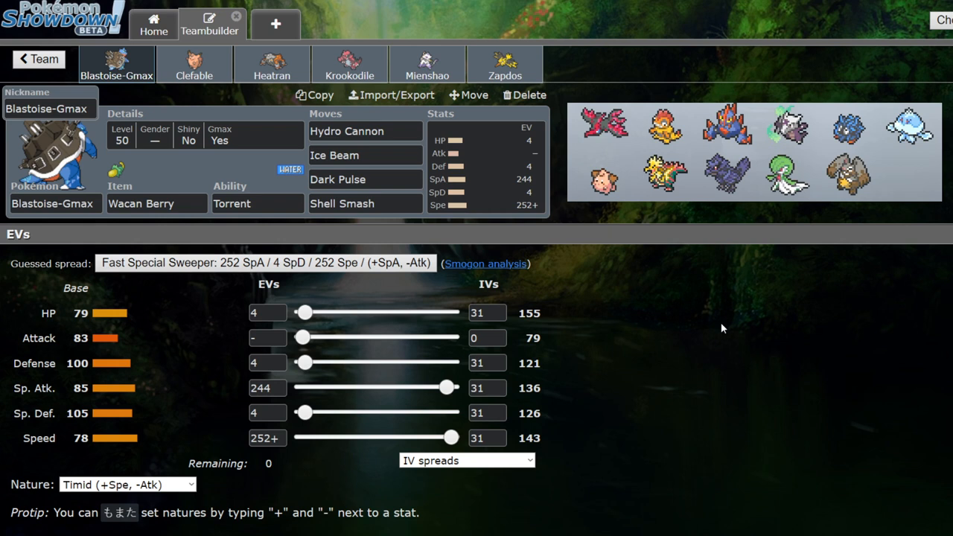
pyautogui.moveTo(841, 354)
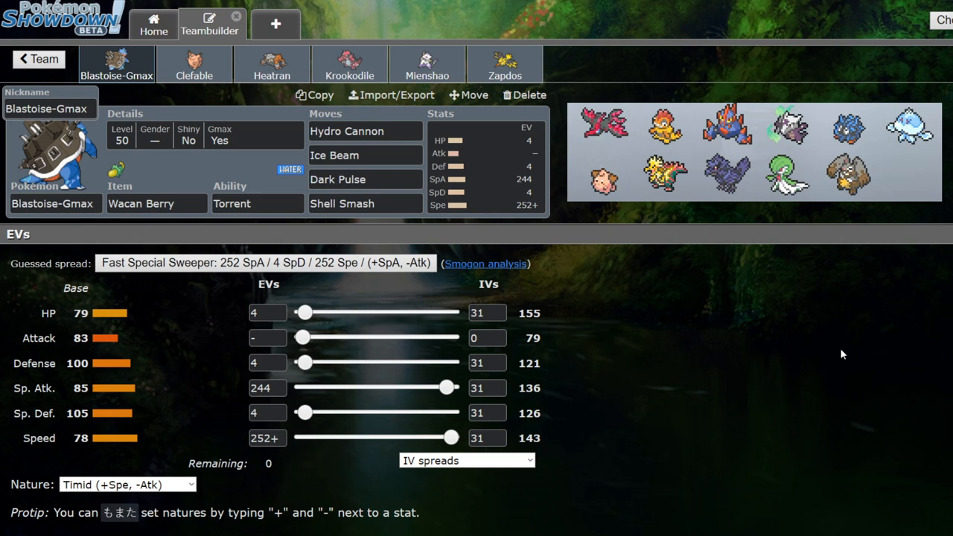
pyautogui.moveTo(854, 365)
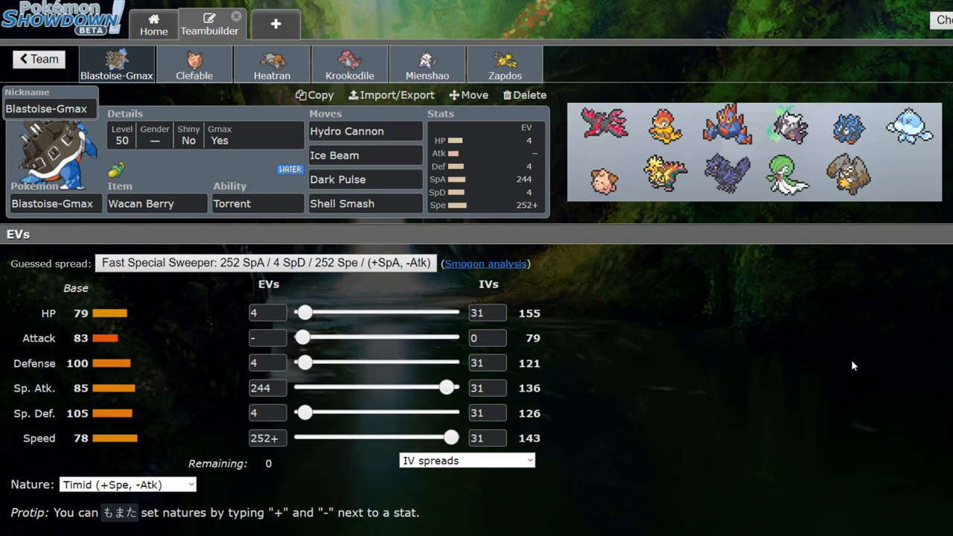
# Step: Show Clefable's Safety Goggles, Unaware, Bold 252 HP / 220 Def set
pyautogui.click(193, 64)
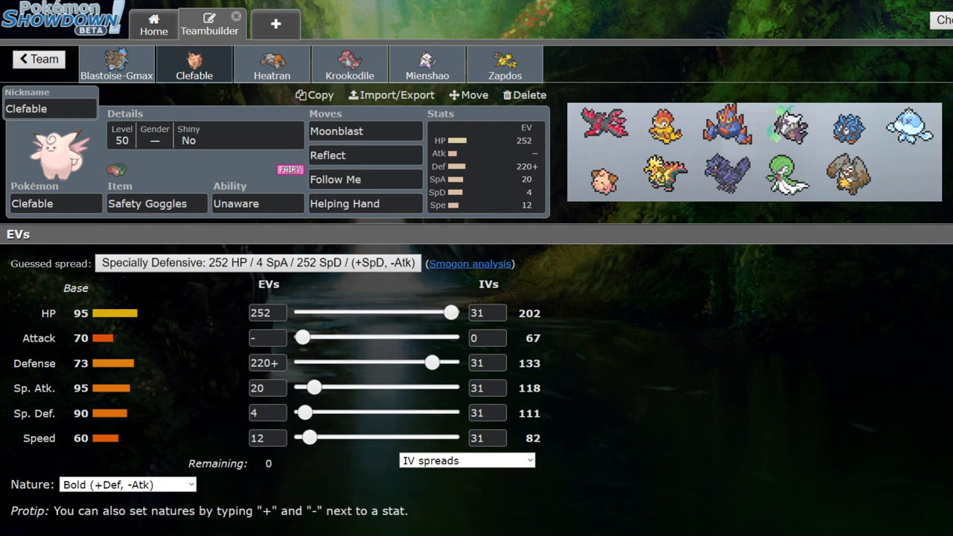
pyautogui.moveTo(577, 259)
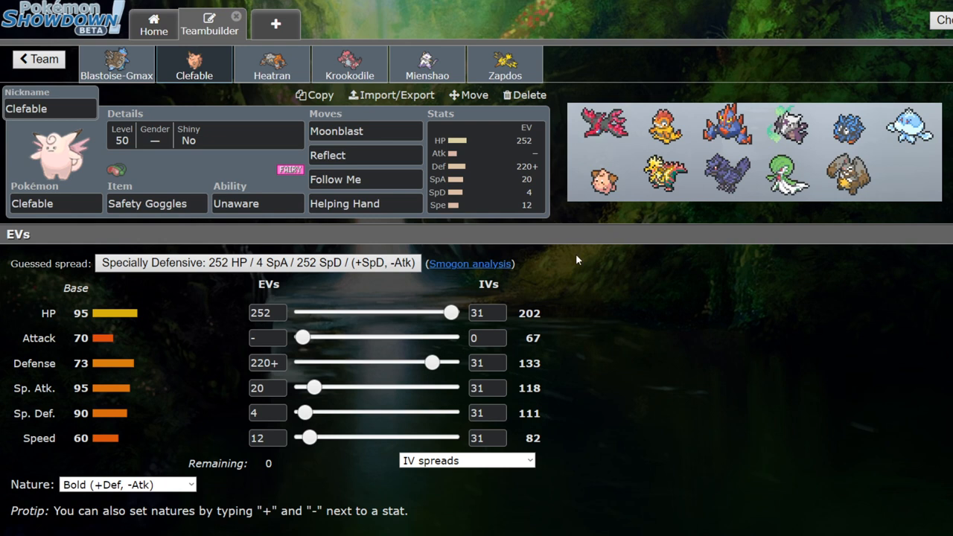
# Step: Show Heatran's Leftovers, Flash Fire, Modest 252 HP / 212 SpA set
pyautogui.click(271, 64)
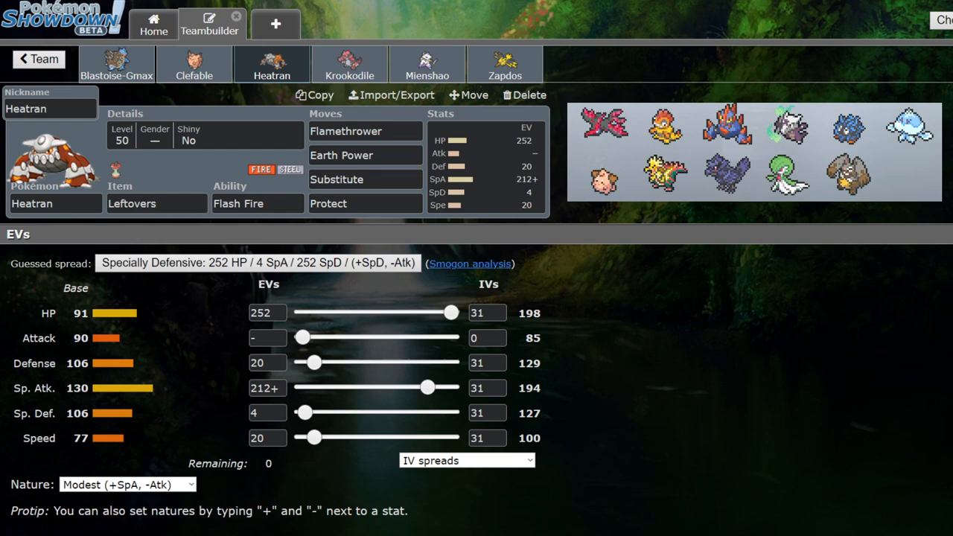
# Step: Show Krookodile's Life Orb, Intimidate, Jolly 244 Atk / 252 Spe set
pyautogui.click(348, 64)
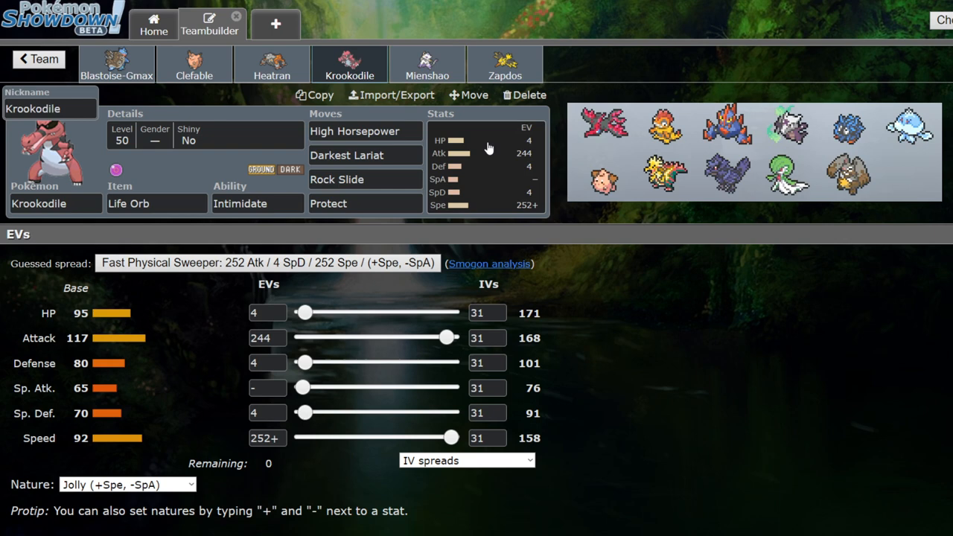
# Step: Show Mienshao's Focus Sash Inner Focus set, then move on to Zapdos's Charti Berry Static set
pyautogui.click(426, 64)
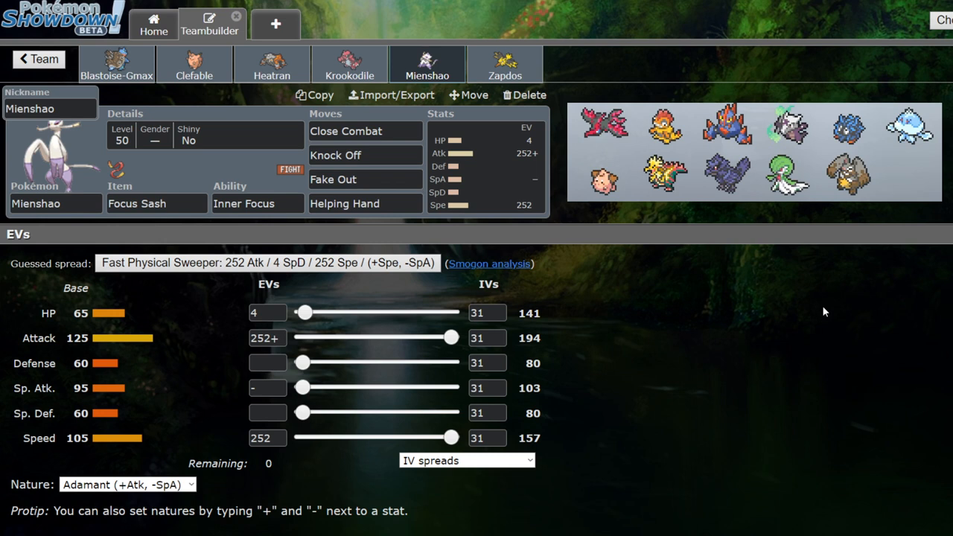
pyautogui.moveTo(108, 256)
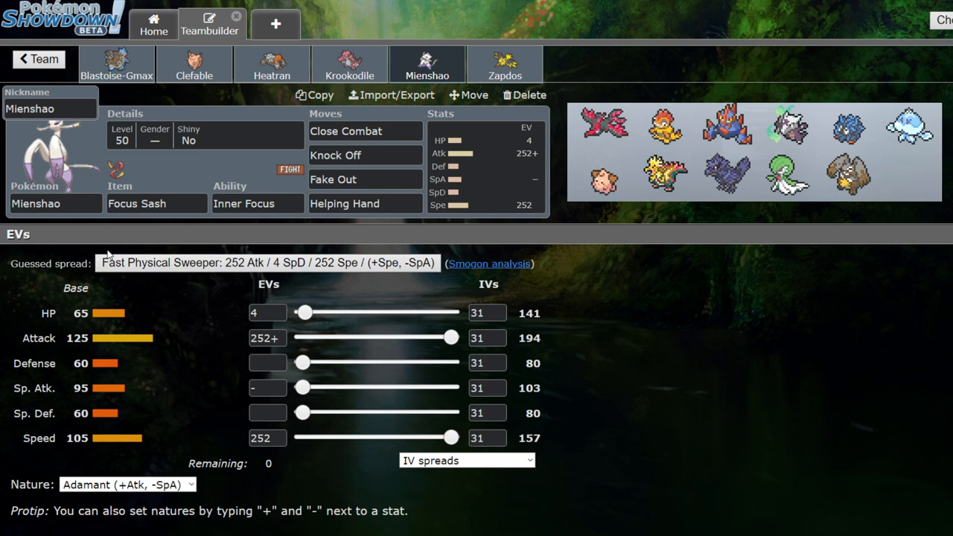
pyautogui.moveTo(595, 431)
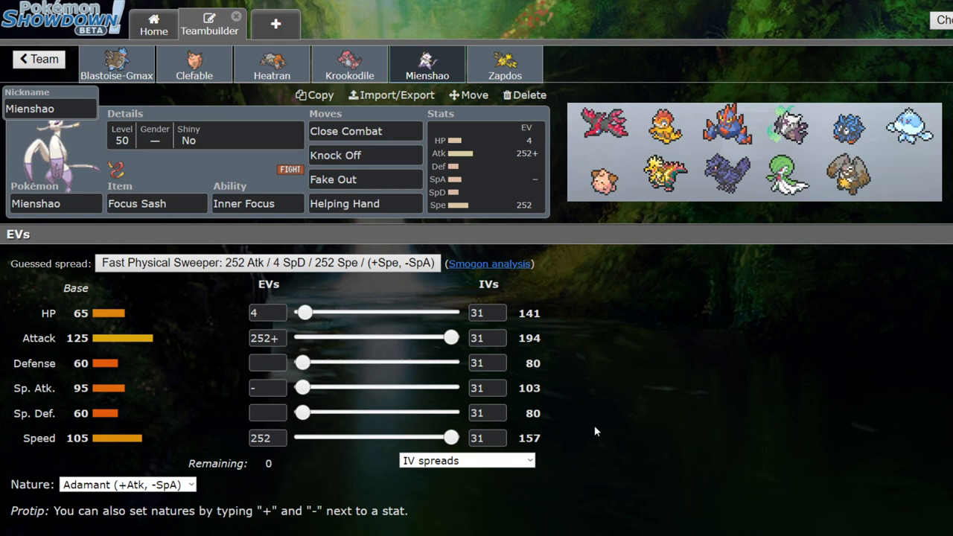
pyautogui.click(504, 64)
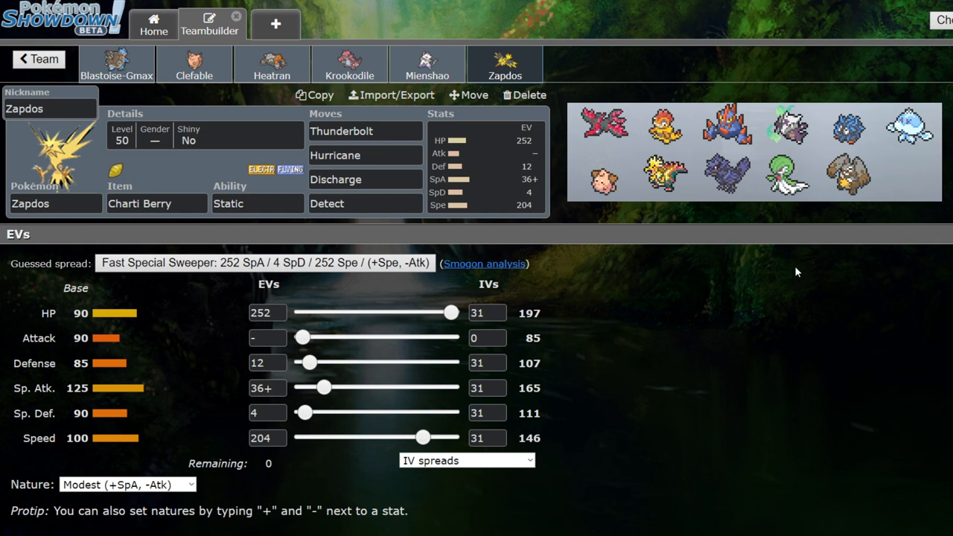
pyautogui.moveTo(643, 275)
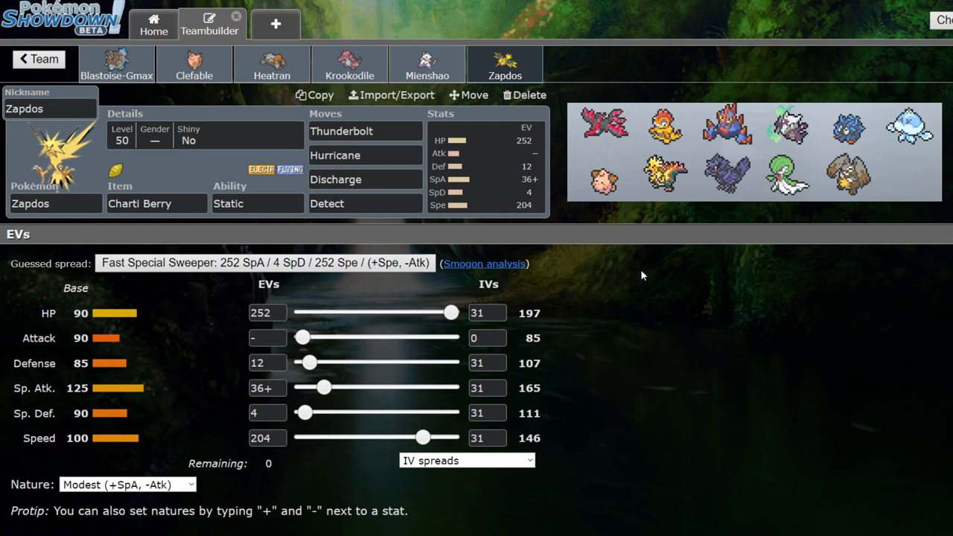
pyautogui.moveTo(813, 383)
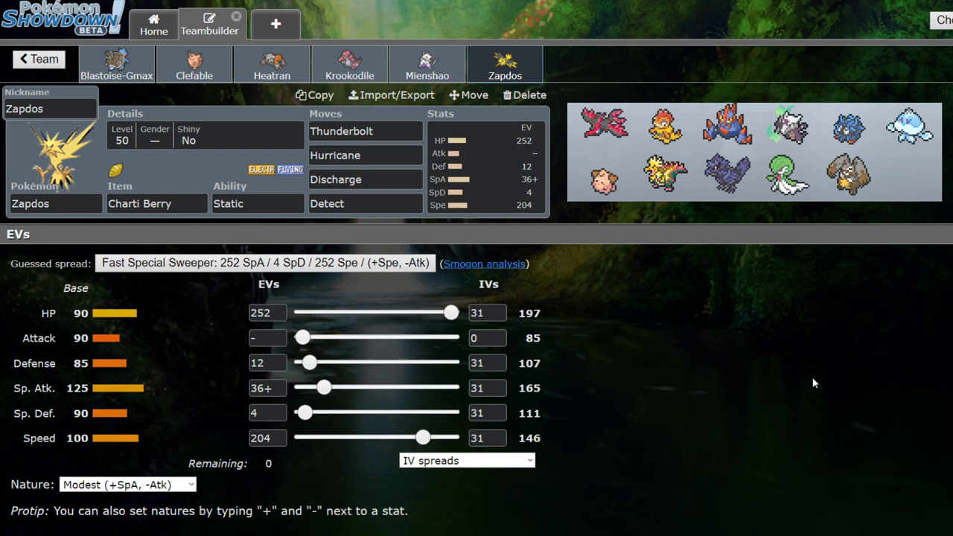
# Step: Return from Zapdos to Krookodile's Life Orb High Horsepower set
pyautogui.click(348, 64)
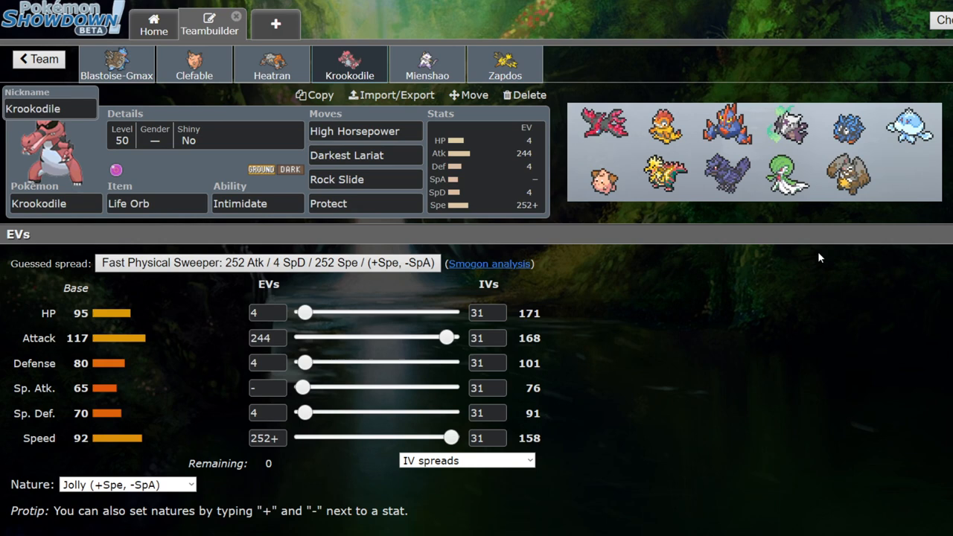
# Step: Revisit Clefable's and Blastoise-Gmax's sets, then settle back on Krookodile
pyautogui.click(194, 64)
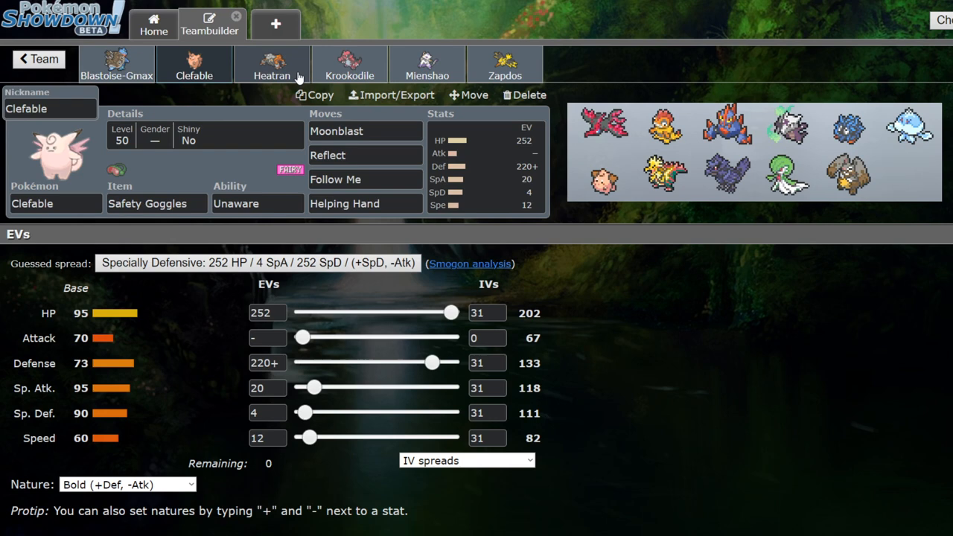
pyautogui.click(116, 65)
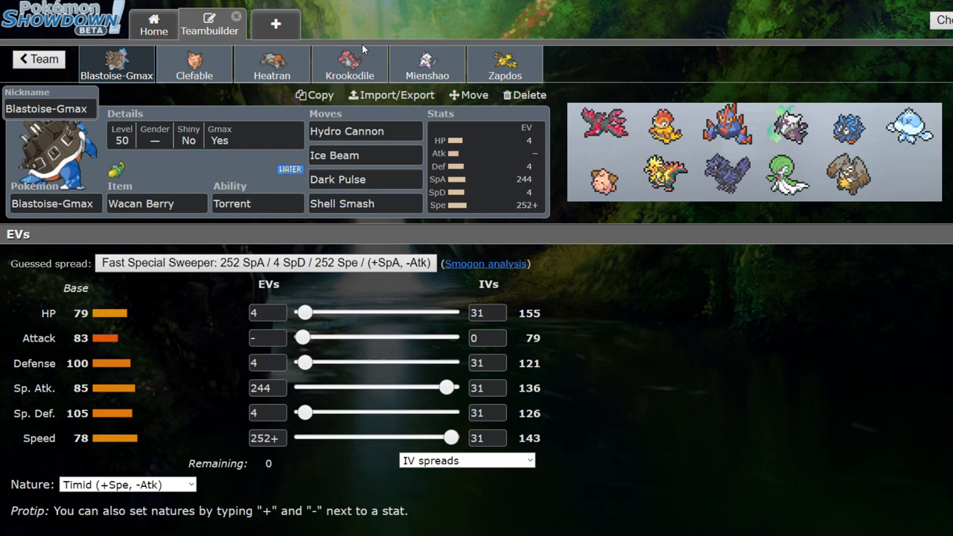
pyautogui.click(348, 64)
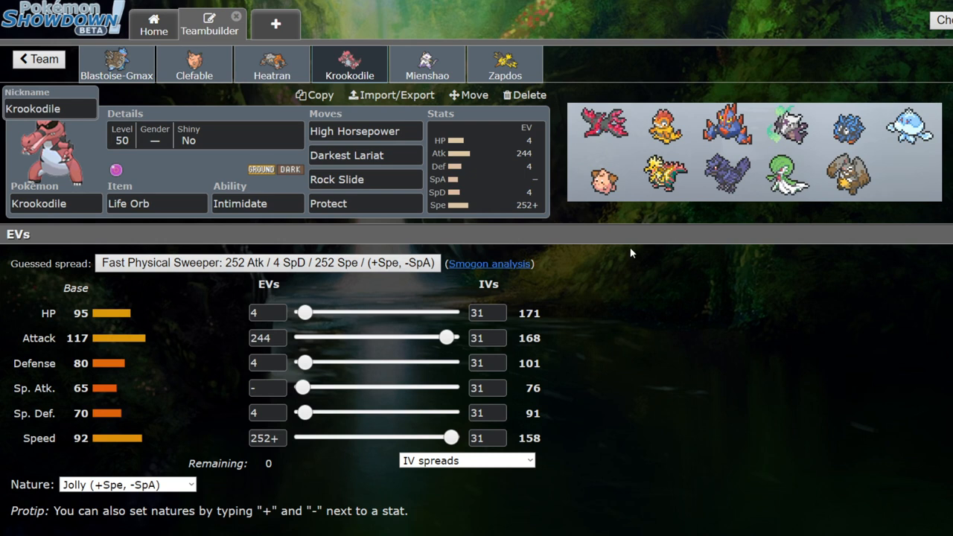
pyautogui.moveTo(797, 310)
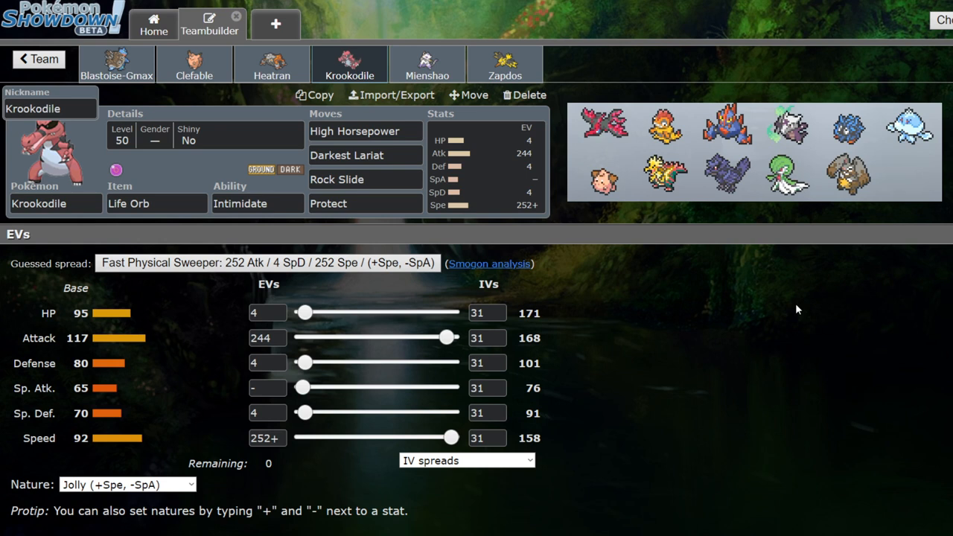
pyautogui.moveTo(802, 387)
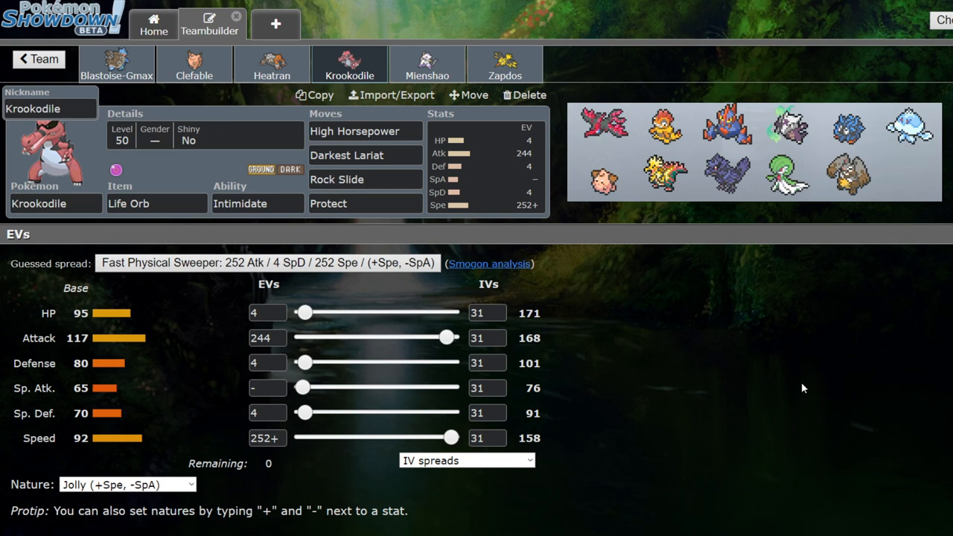